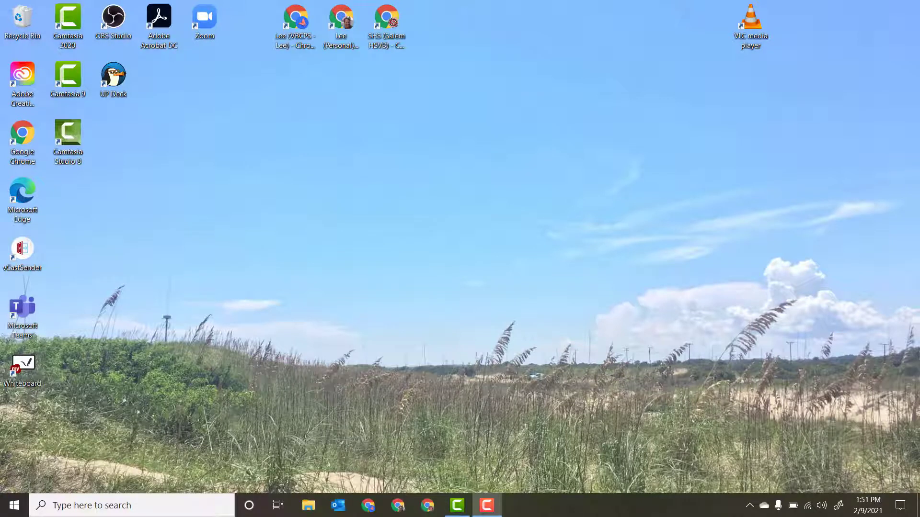
Step: Bring up the desktop's right-click menu that offers Display settings
right_click(416, 270)
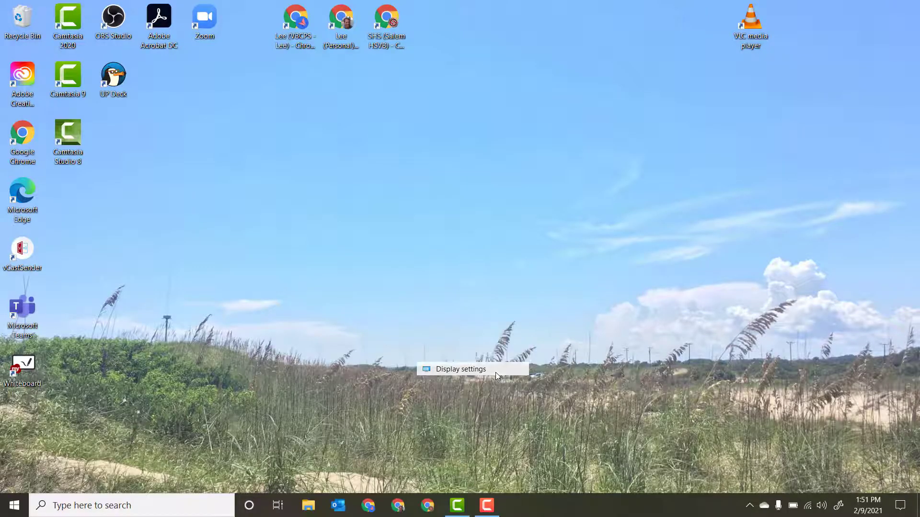
Step: Enter Display settings and drag display 1 down so its bottom aligns with display 2
click(461, 369)
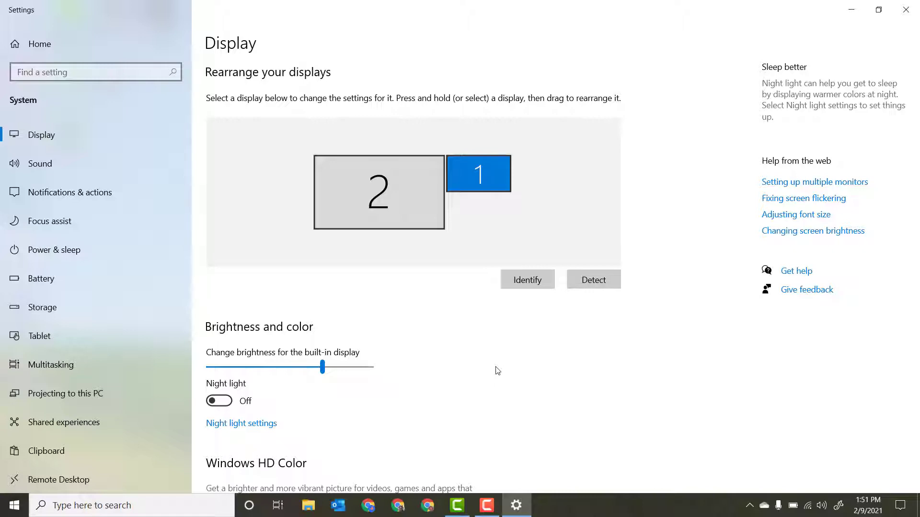
mouse_move(488, 212)
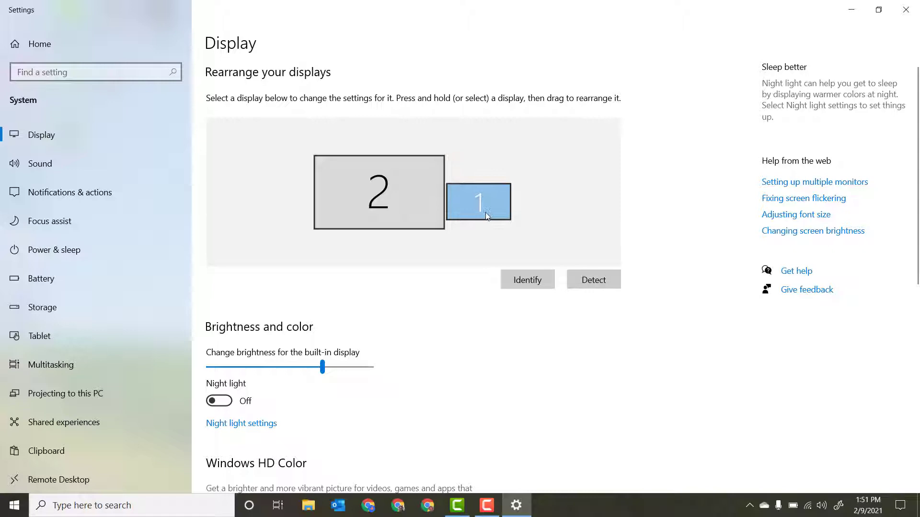
drag(478, 200, 478, 210)
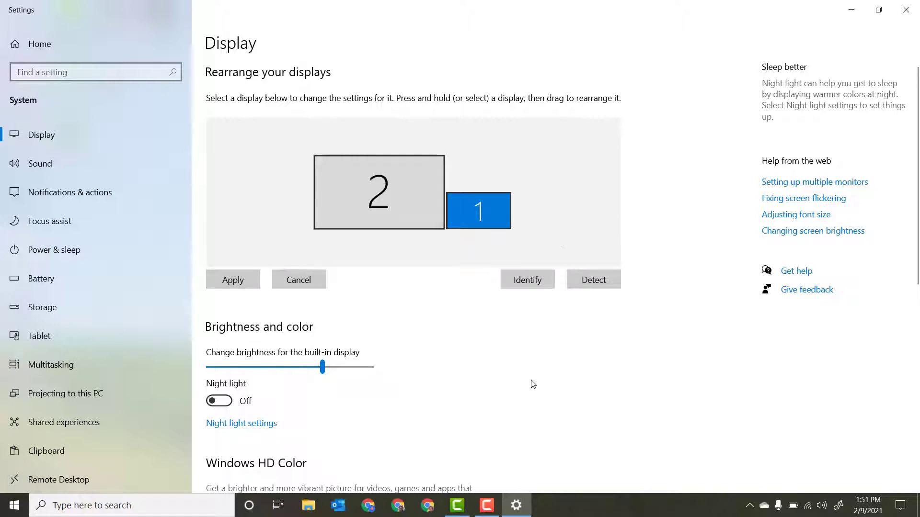
Step: Scroll to Scale and layout showing display 2 at 300% scale and 3840 × 2160 resolution
scroll(down, 3)
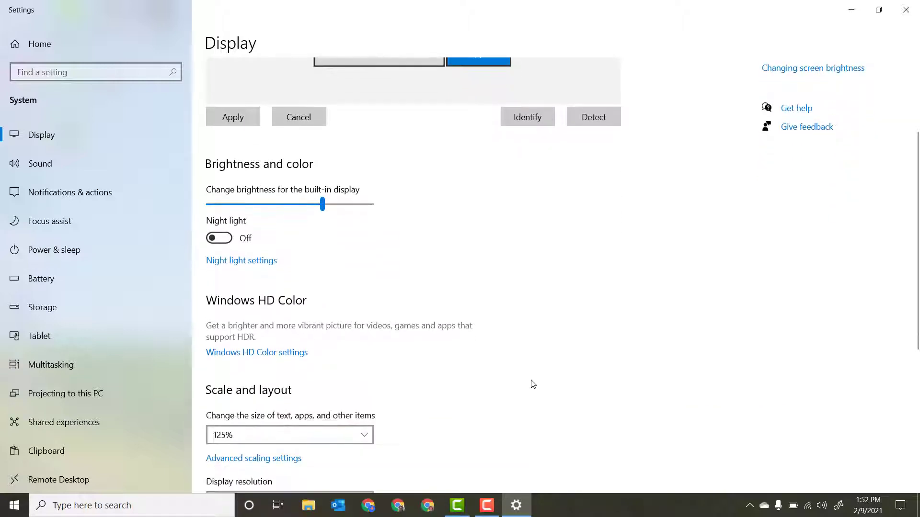
scroll(down, 3)
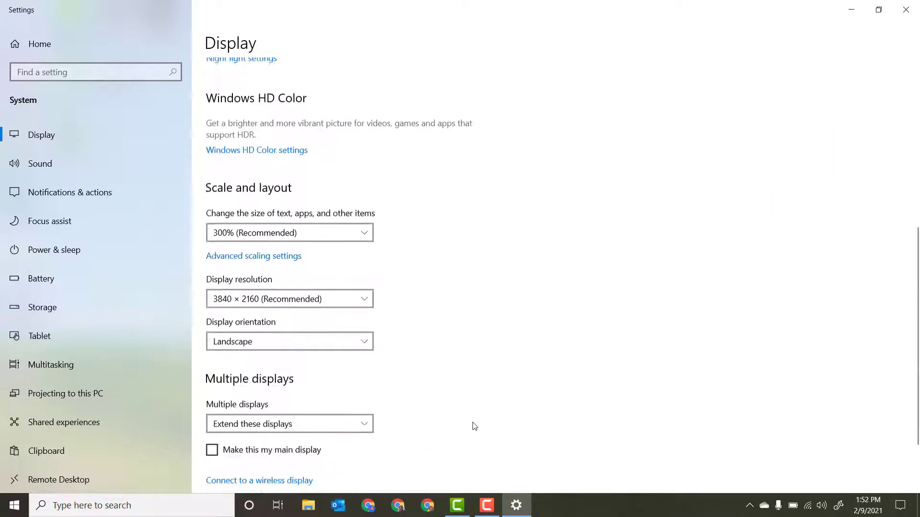
scroll(down, 3)
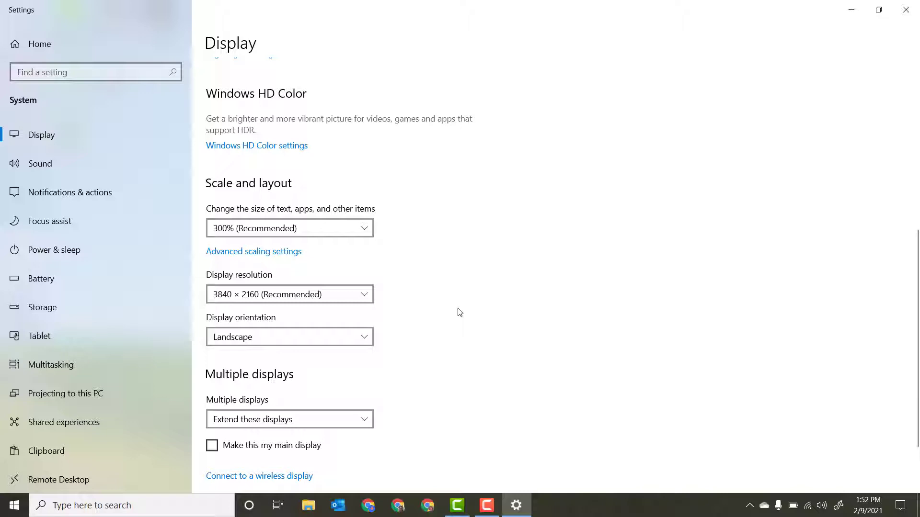
mouse_move(481, 227)
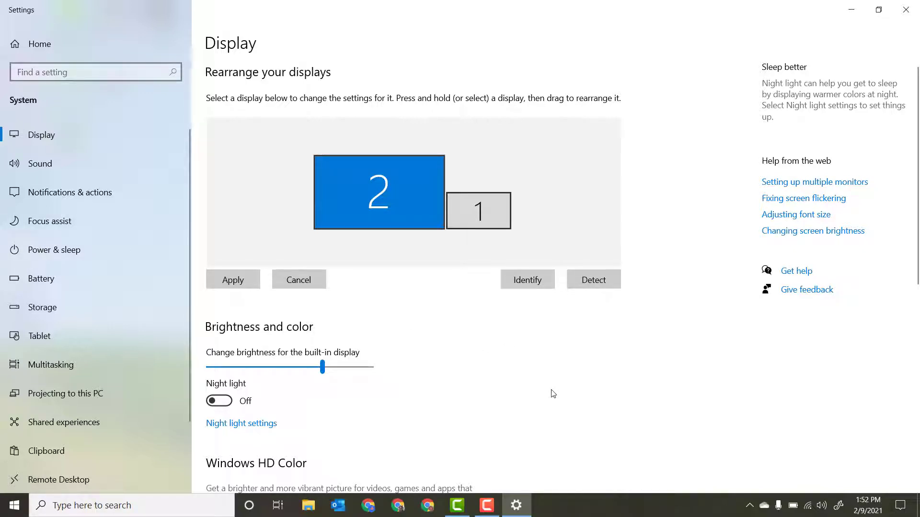
mouse_move(537, 395)
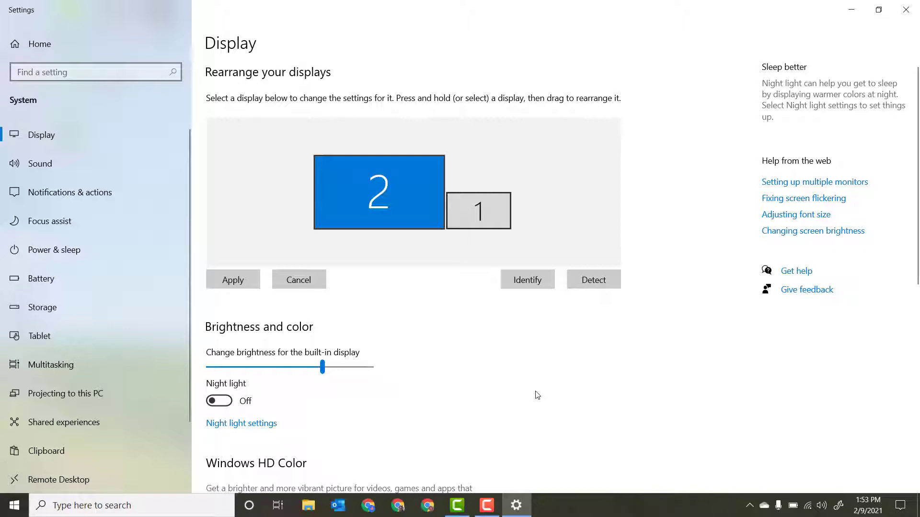
mouse_move(435, 345)
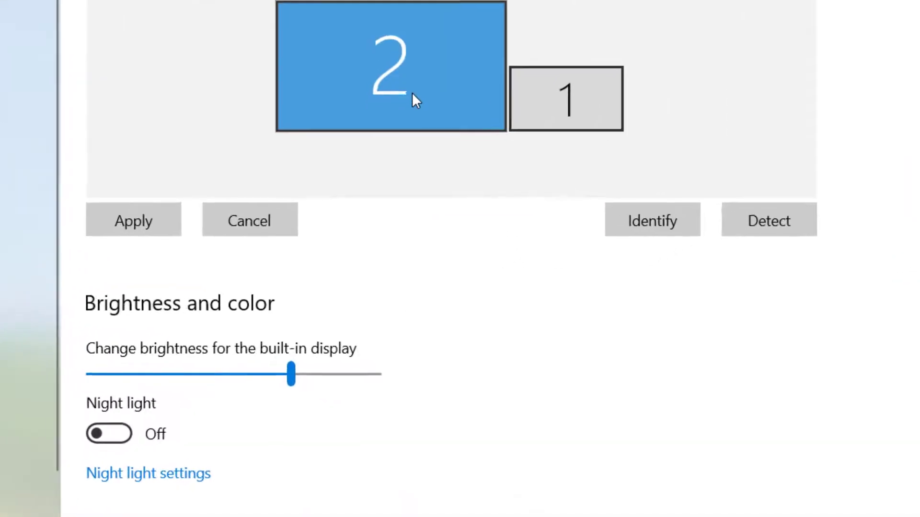
scroll(down, 3)
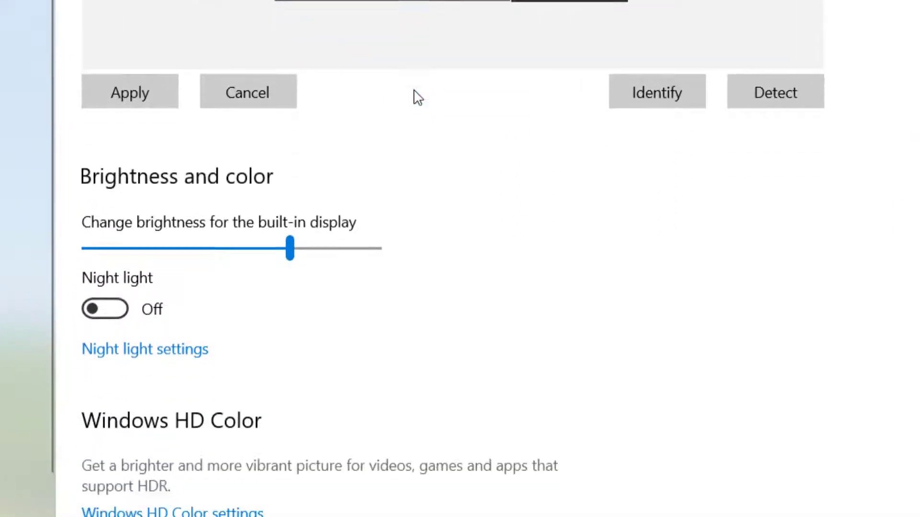
scroll(down, 3)
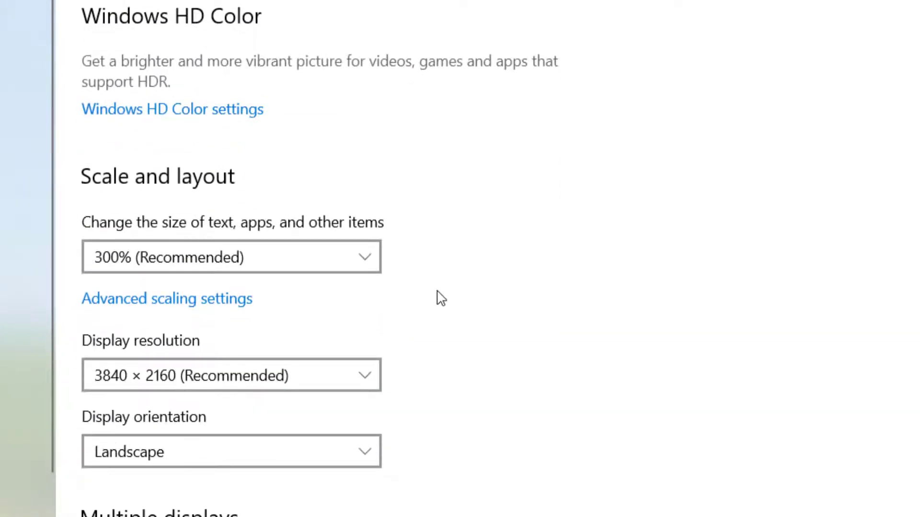
scroll(down, 3)
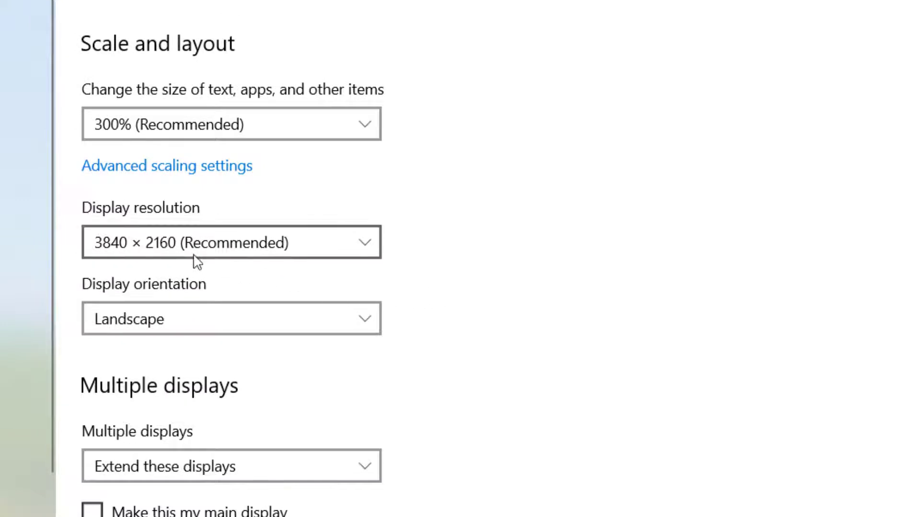
Step: Set display 2's resolution to 1920 × 1080 and keep the change
click(231, 242)
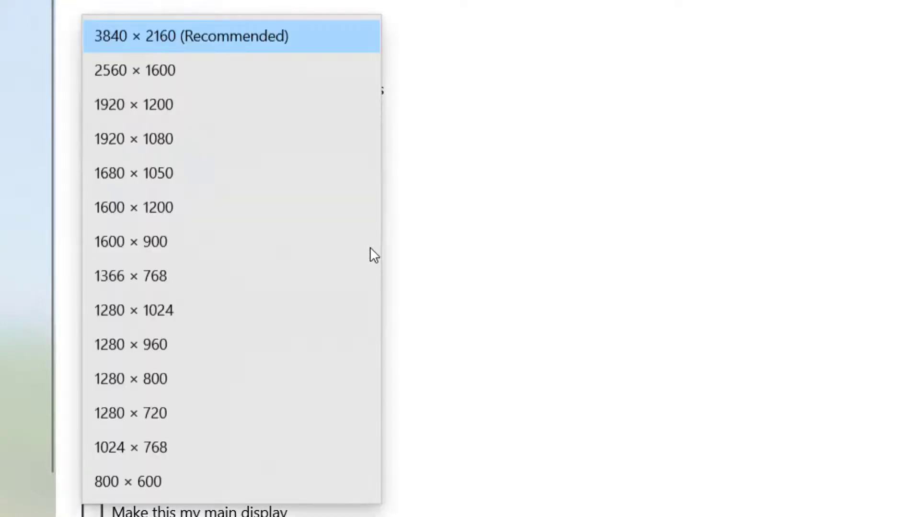
mouse_move(338, 245)
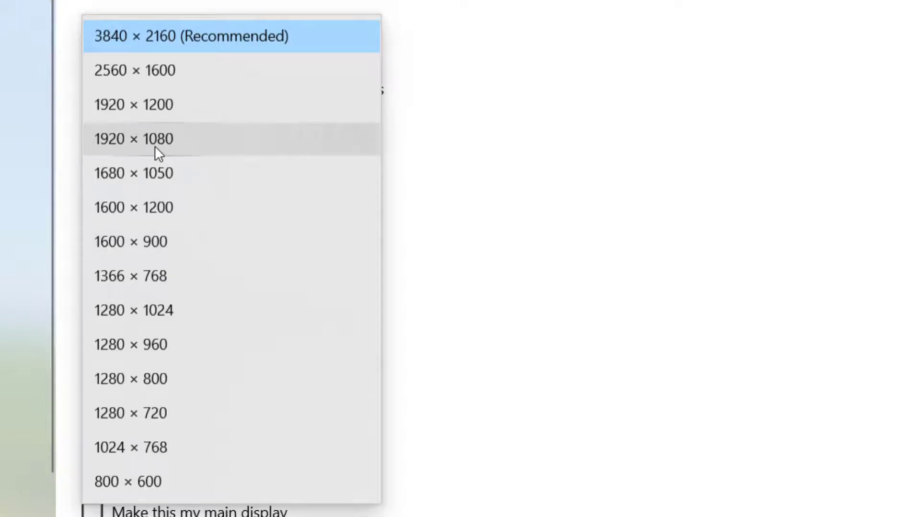
click(134, 139)
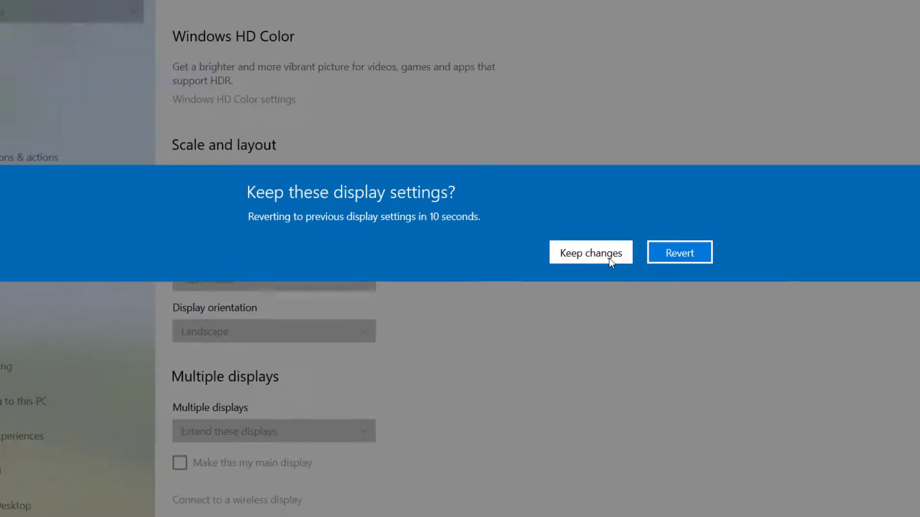
click(590, 253)
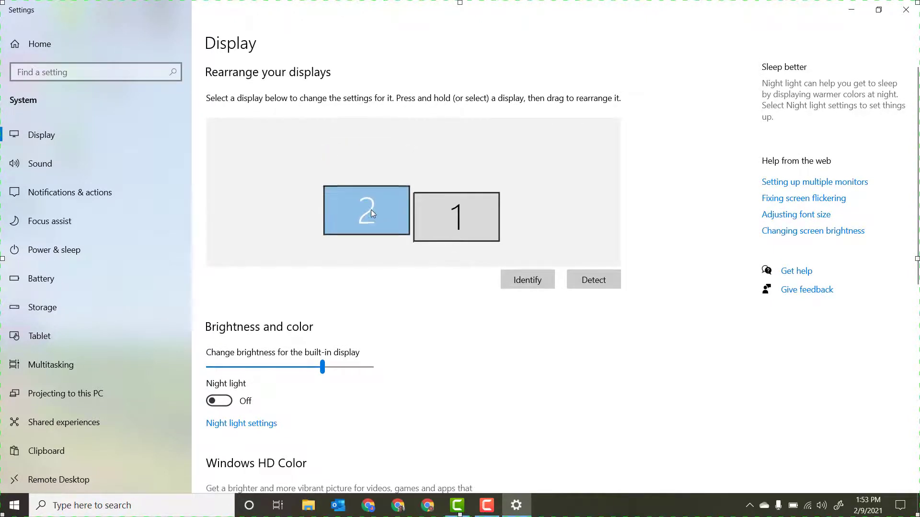
Step: Place display 2 flush to the left of display 1 with top and bottom edges aligned
drag(365, 211, 346, 192)
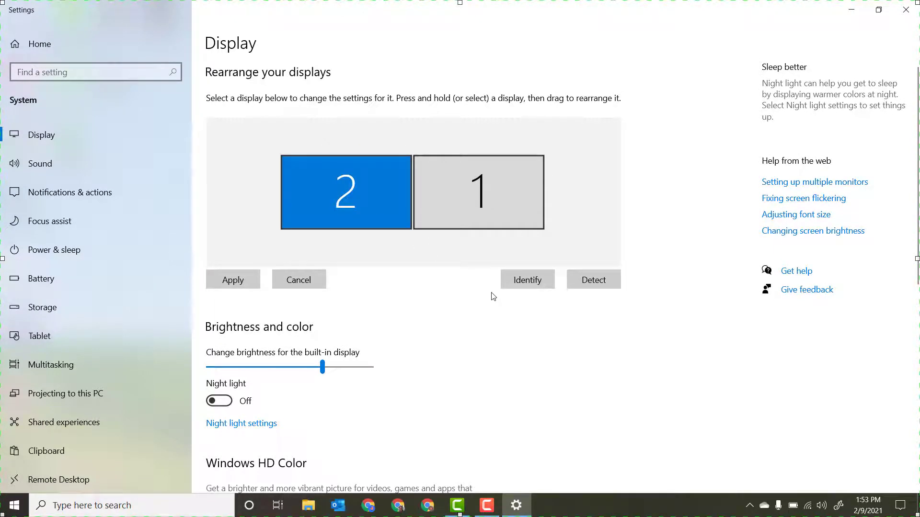